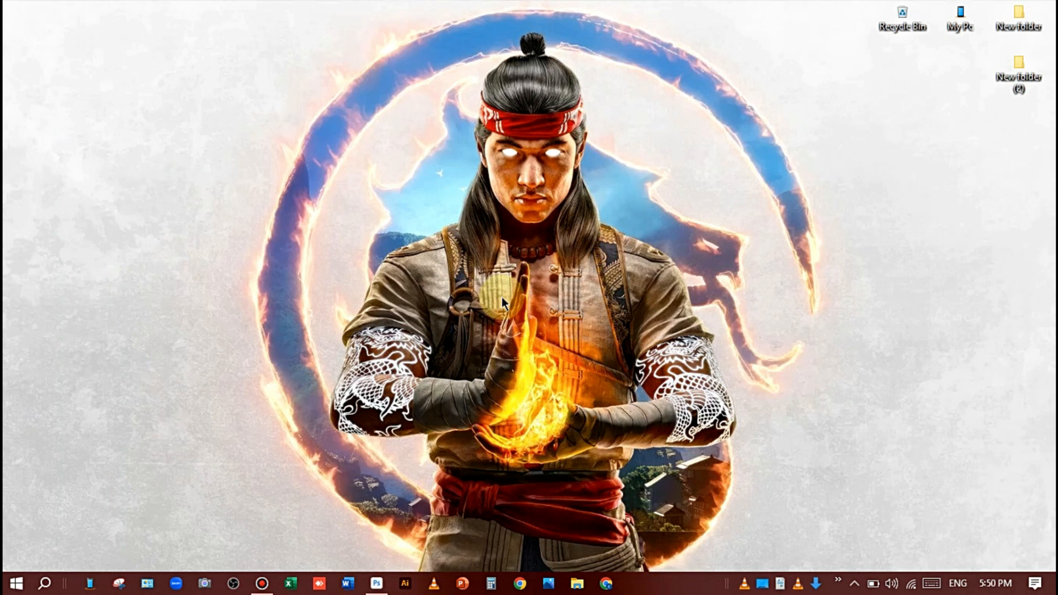
mouse_move(509, 250)
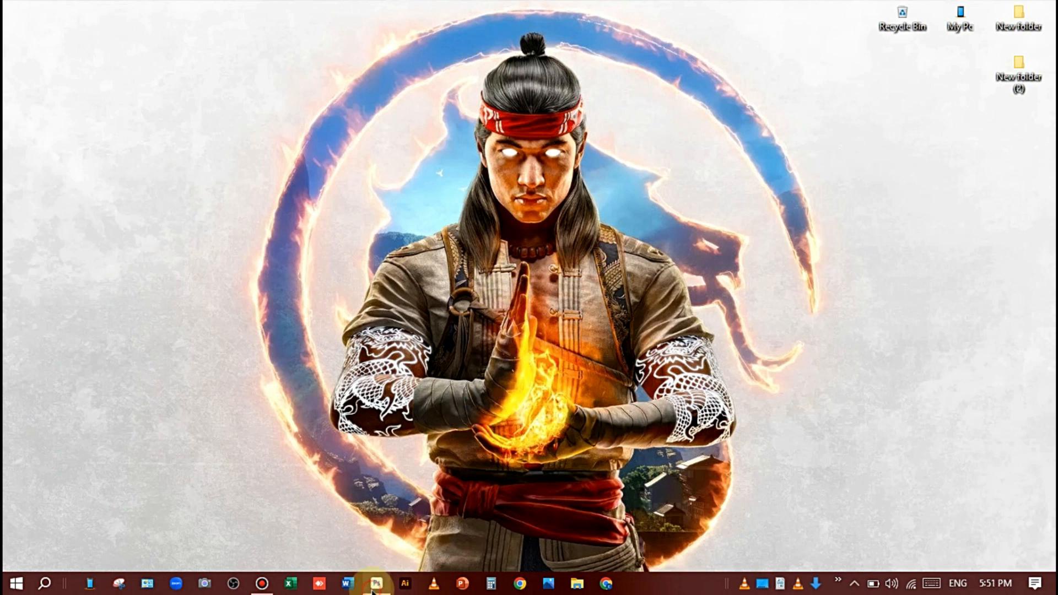
Step: Lasso a freehand selection around the woman's sunglasses and eyebrows
left_click(376, 583)
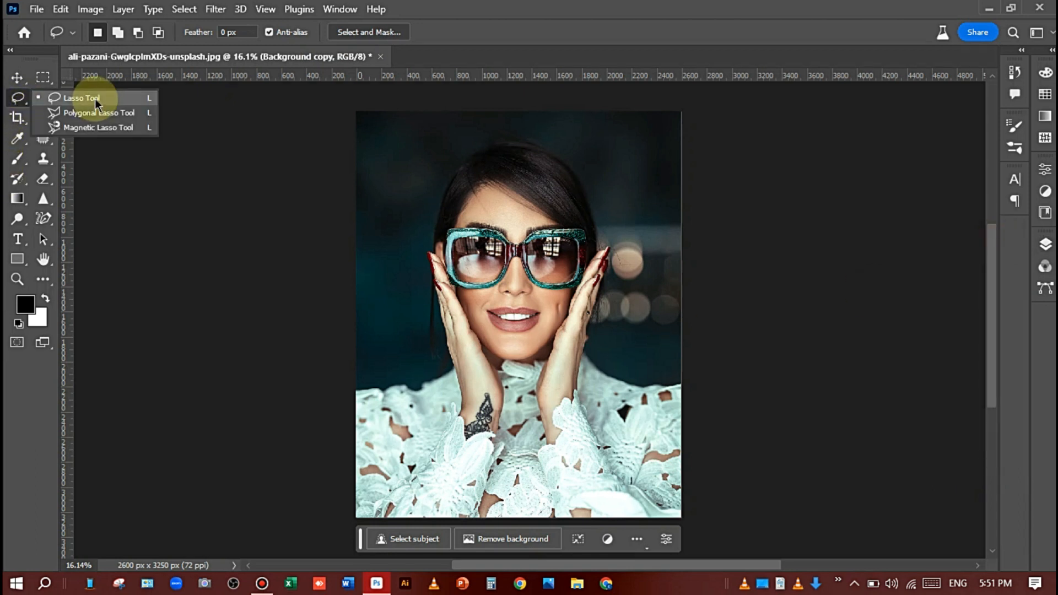
left_click(81, 98)
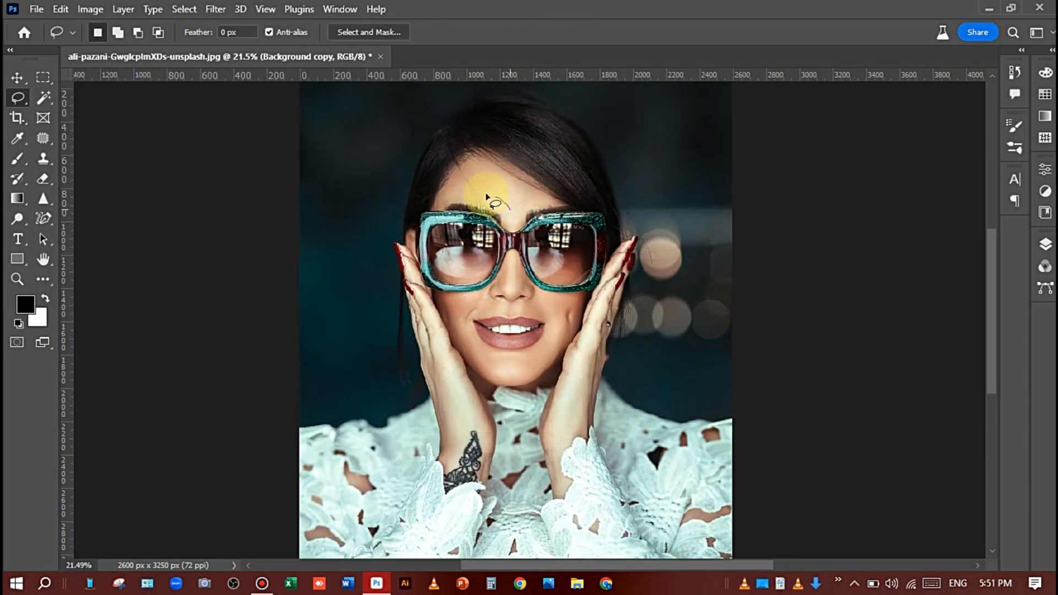
left_click_drag(484, 197, 419, 295)
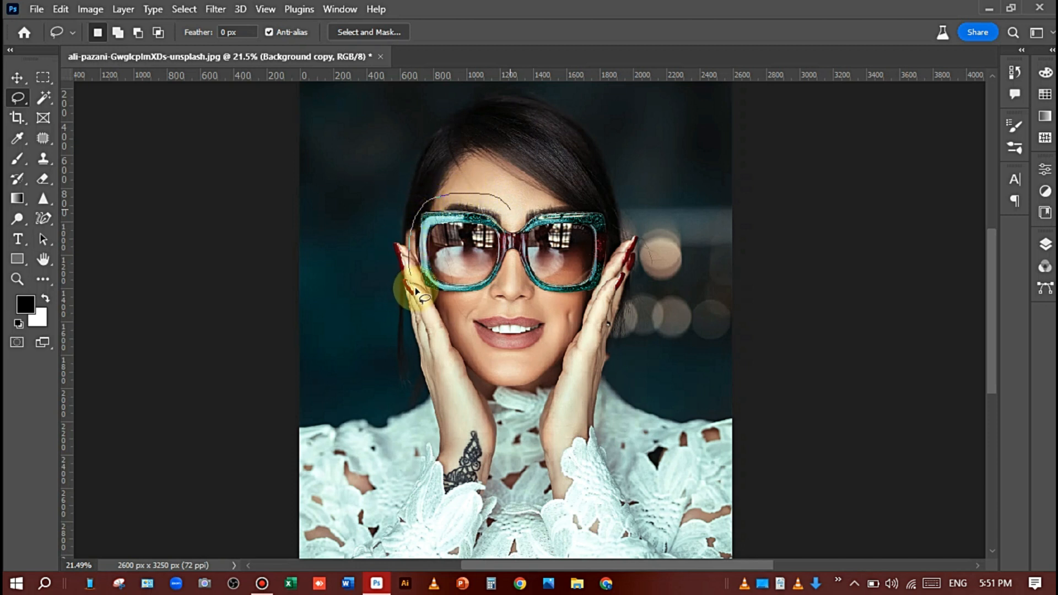
left_click_drag(415, 294, 503, 287)
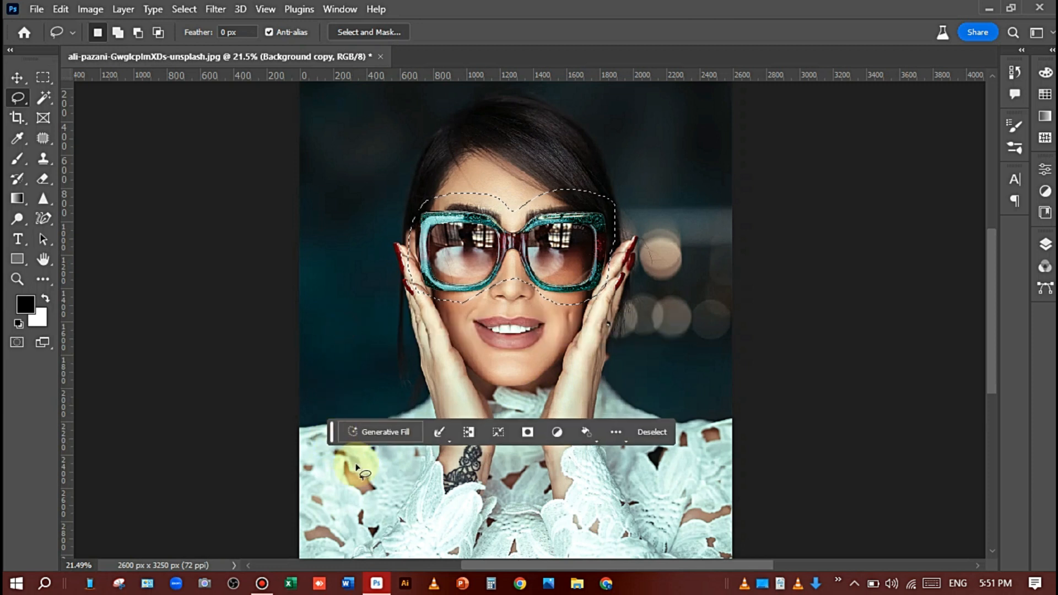
Step: Submit a Generative Fill on the selection with the prompt 'remove glasses'
left_click(385, 433)
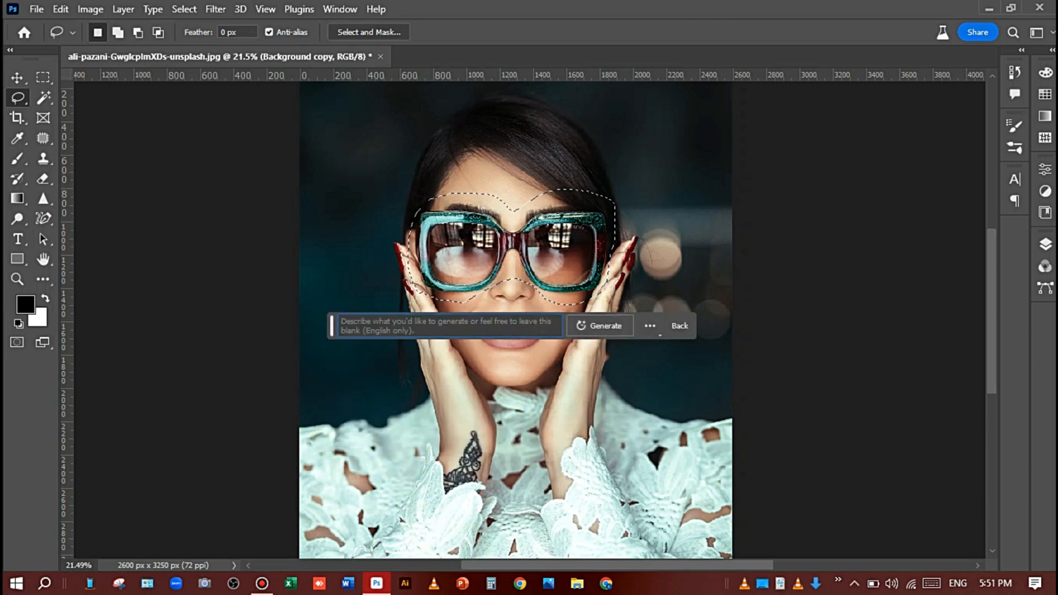
type("remo")
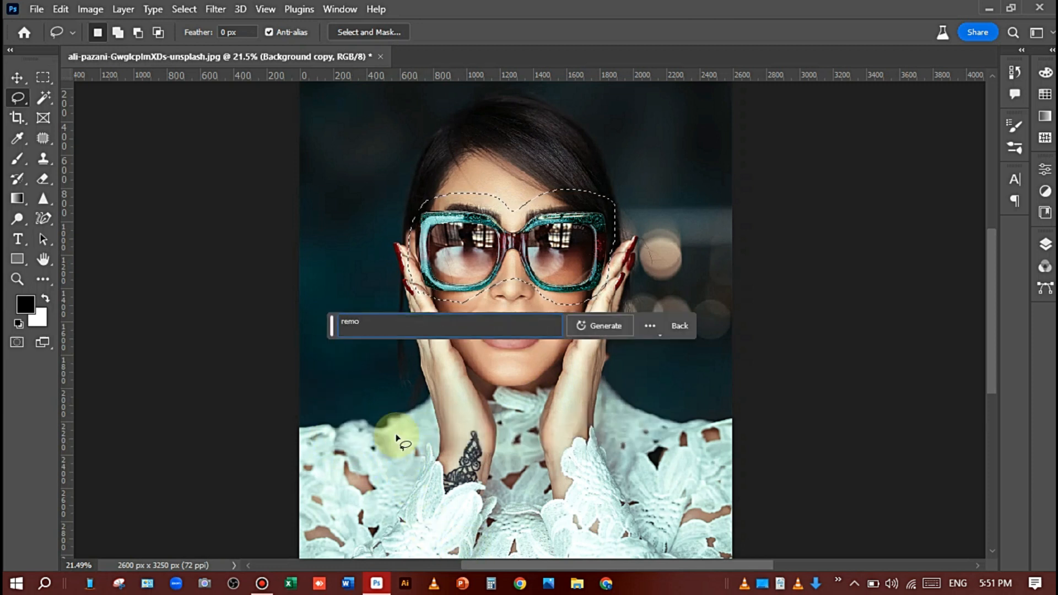
type("remove gl")
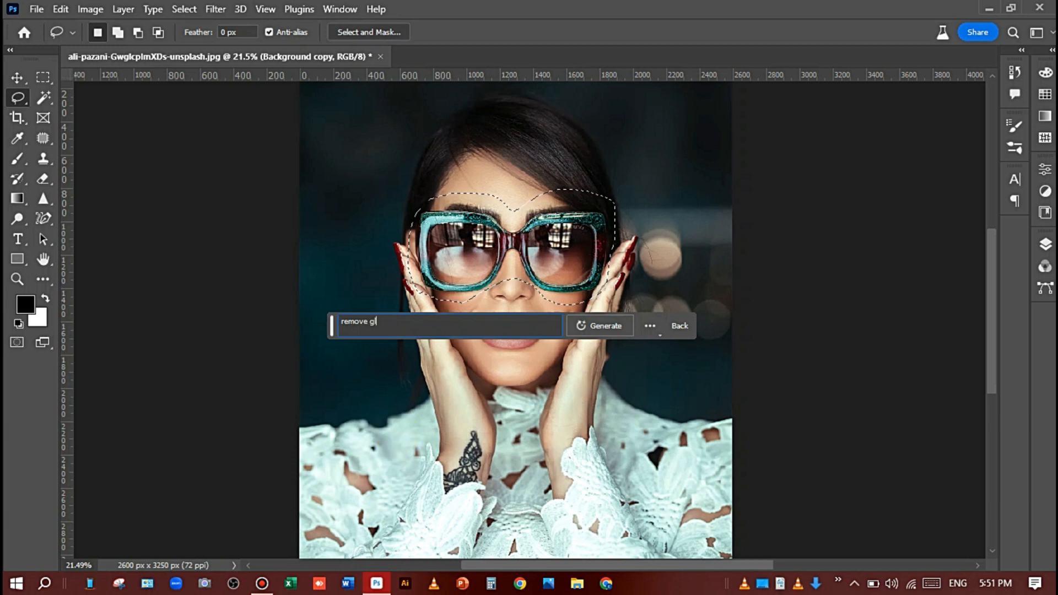
type("lasses")
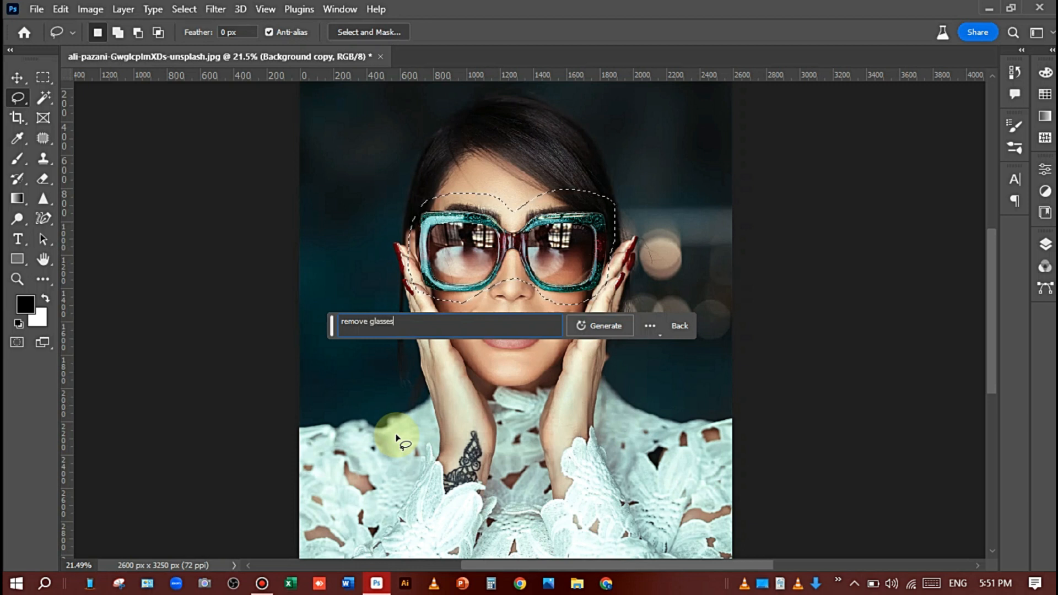
left_click(600, 325)
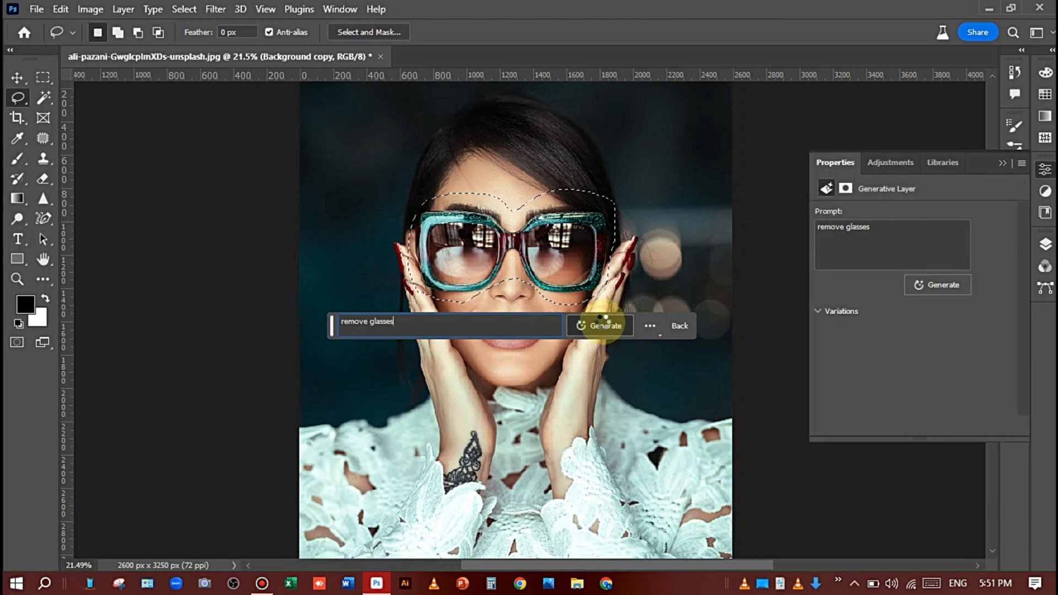
left_click(599, 326)
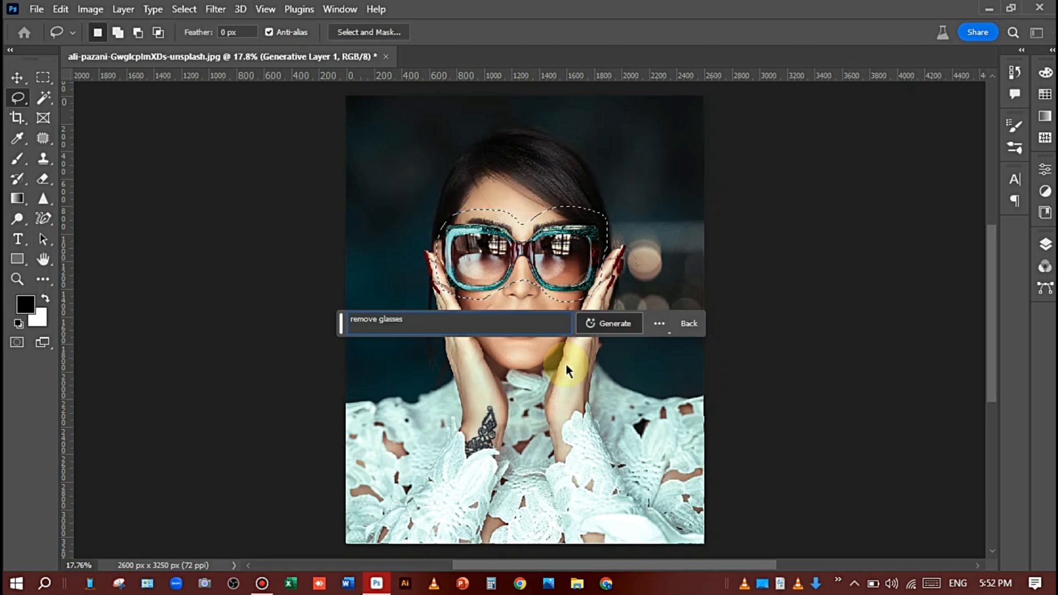
Step: Step through the generated results to variation 3/3, where her eyes are visible
left_click(607, 324)
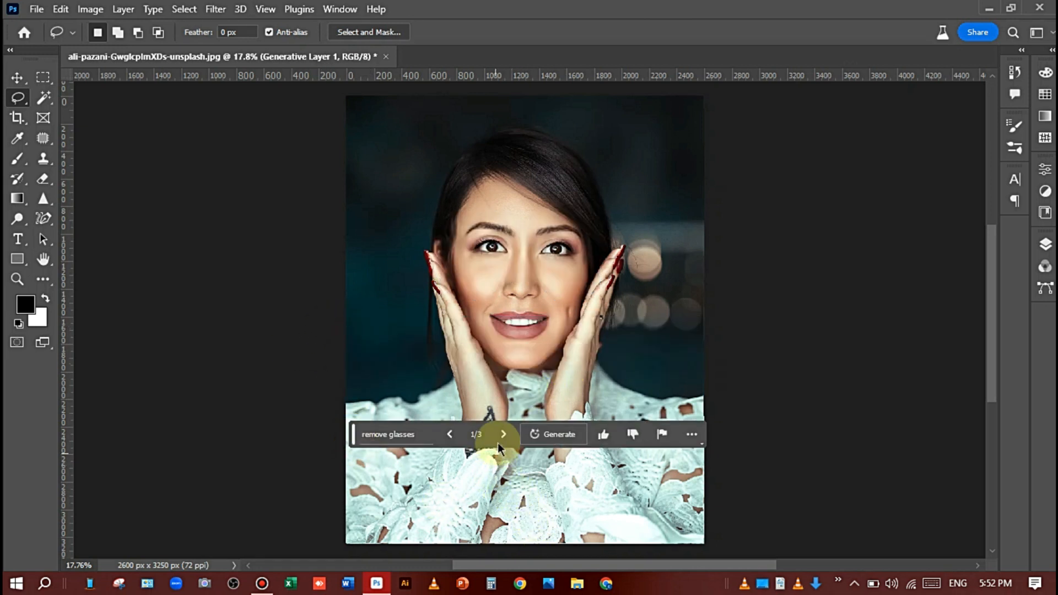
left_click(503, 433)
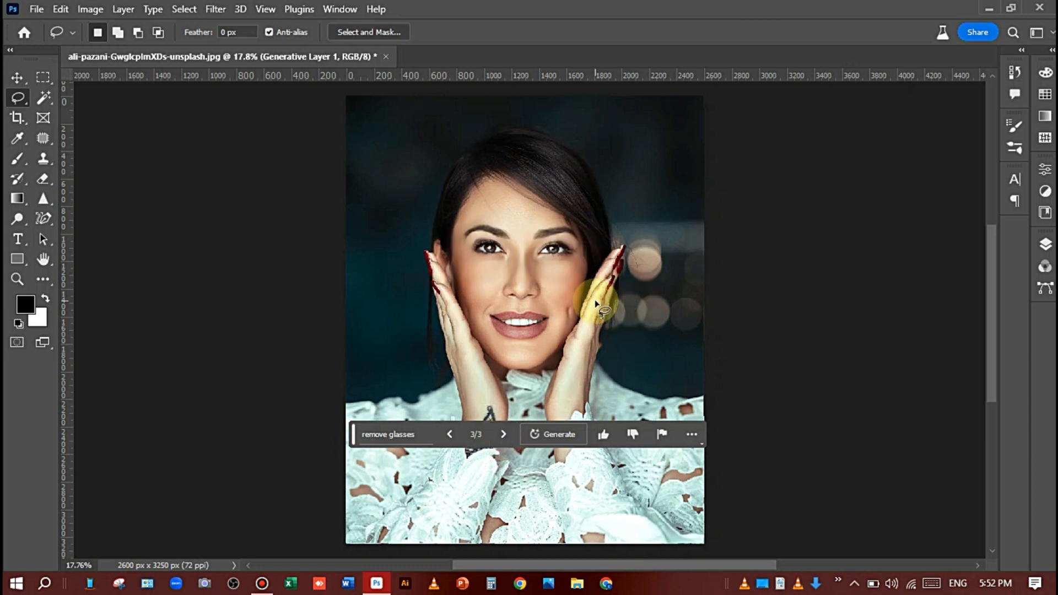
mouse_move(598, 344)
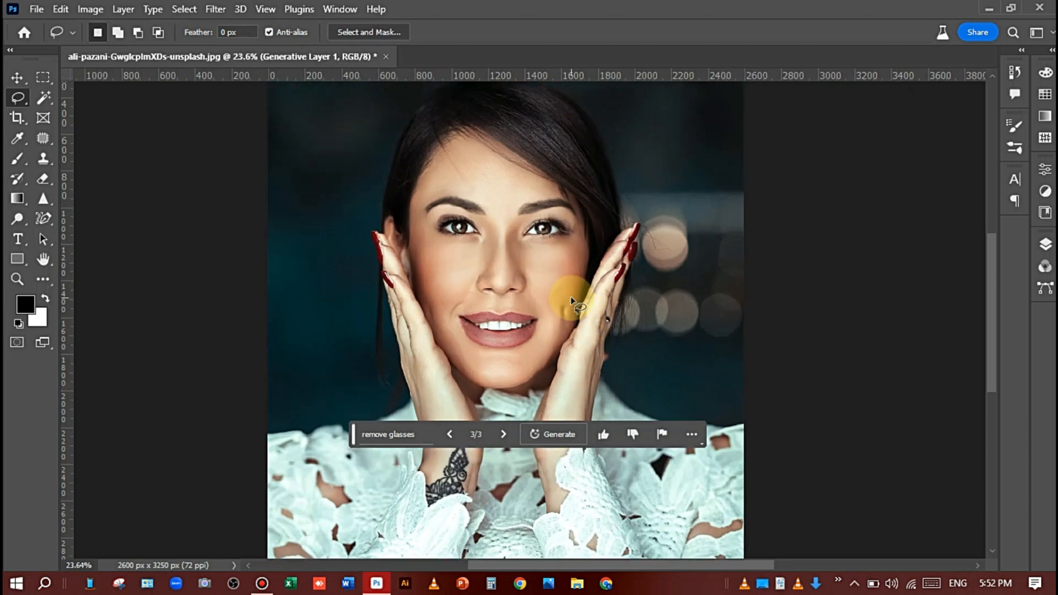
scroll("down", 3)
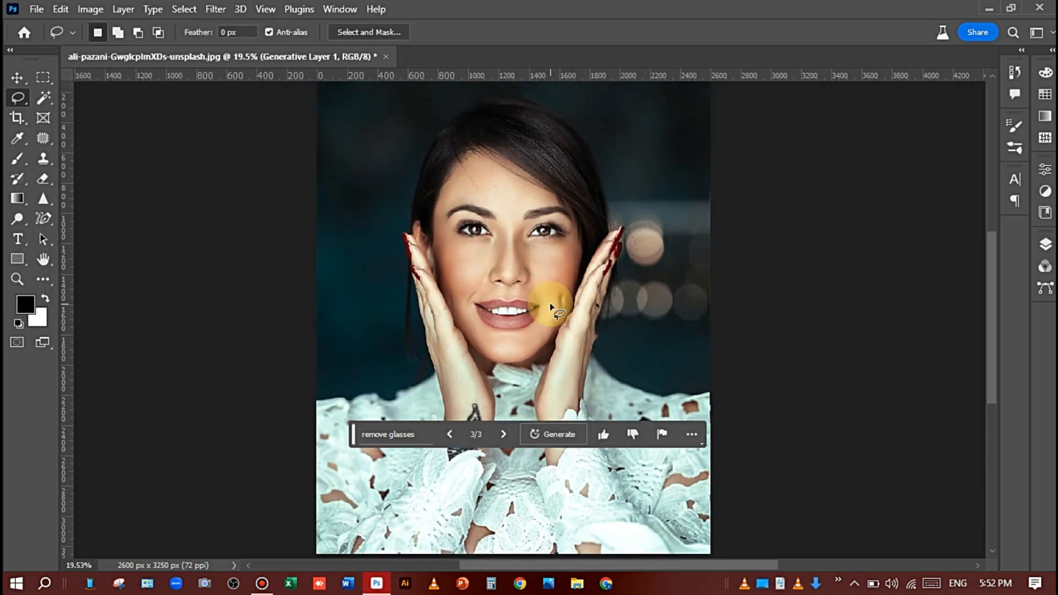
scroll("down", 3)
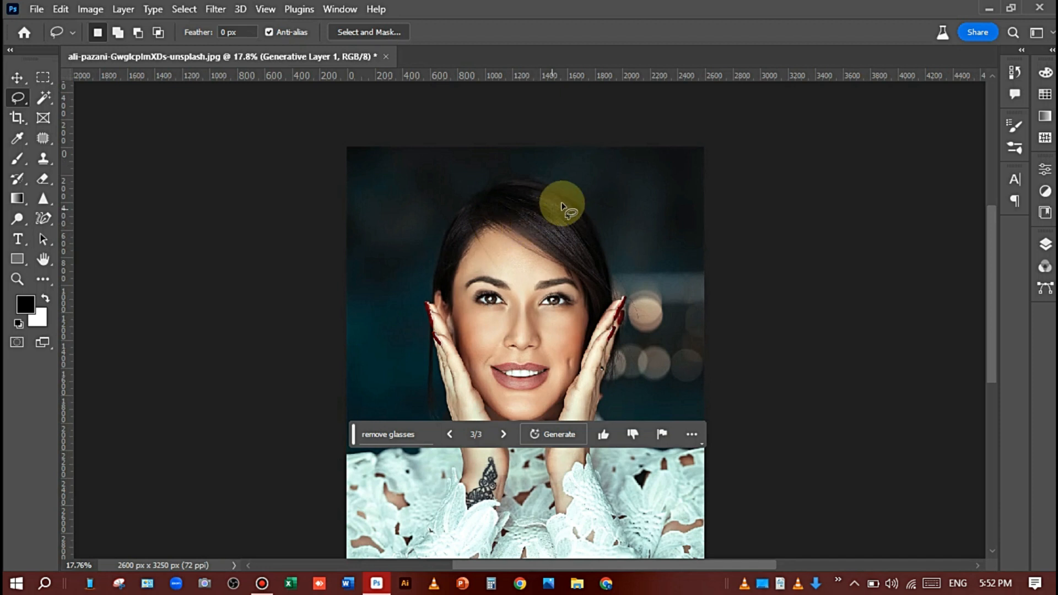
mouse_move(666, 241)
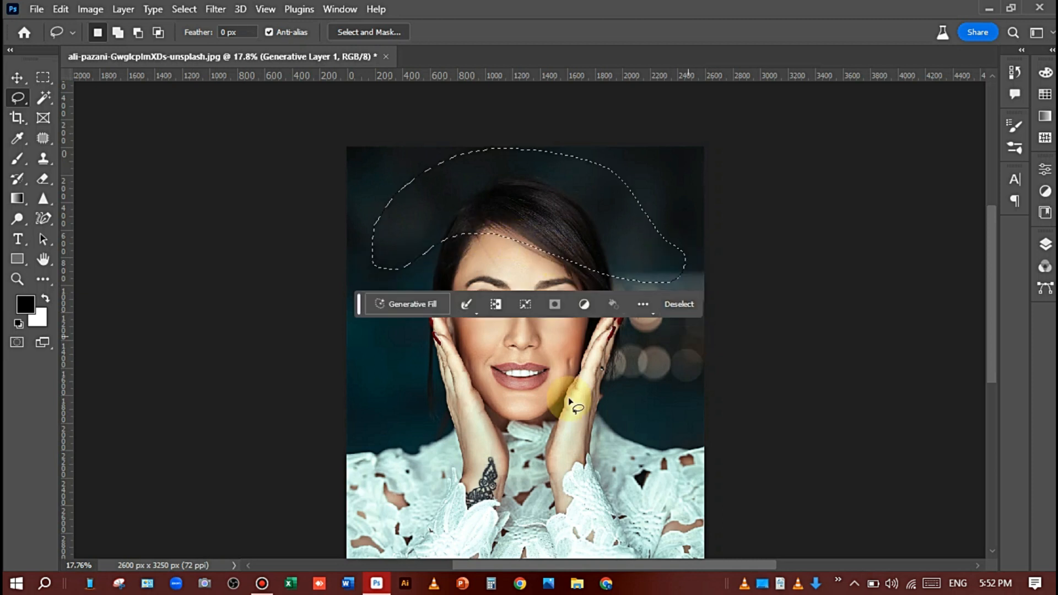
Step: Run Generative Fill with the prompt 'hat' on the area above her head
left_click(412, 304)
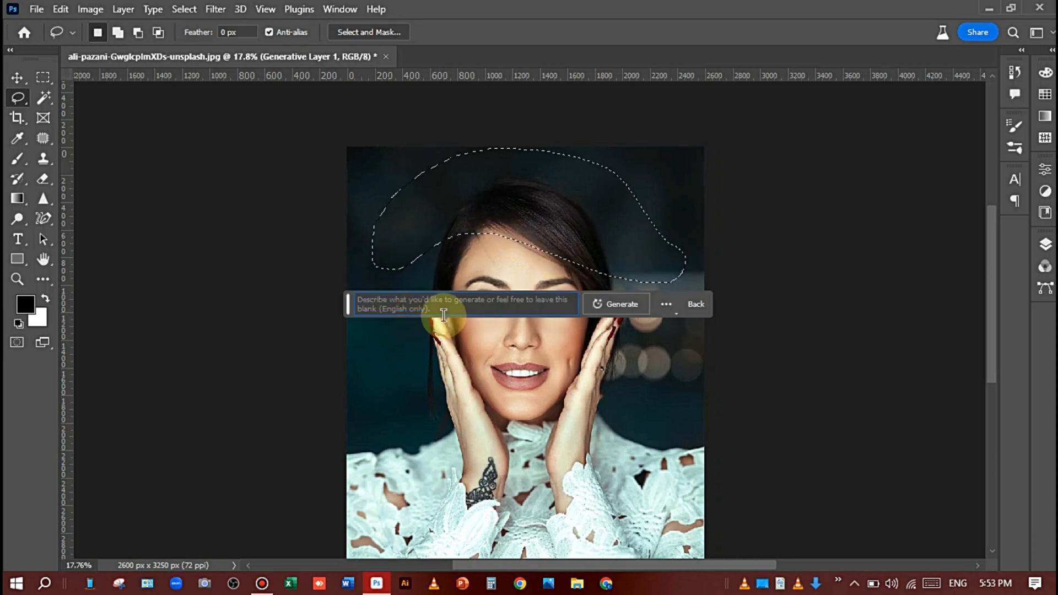
type("hat")
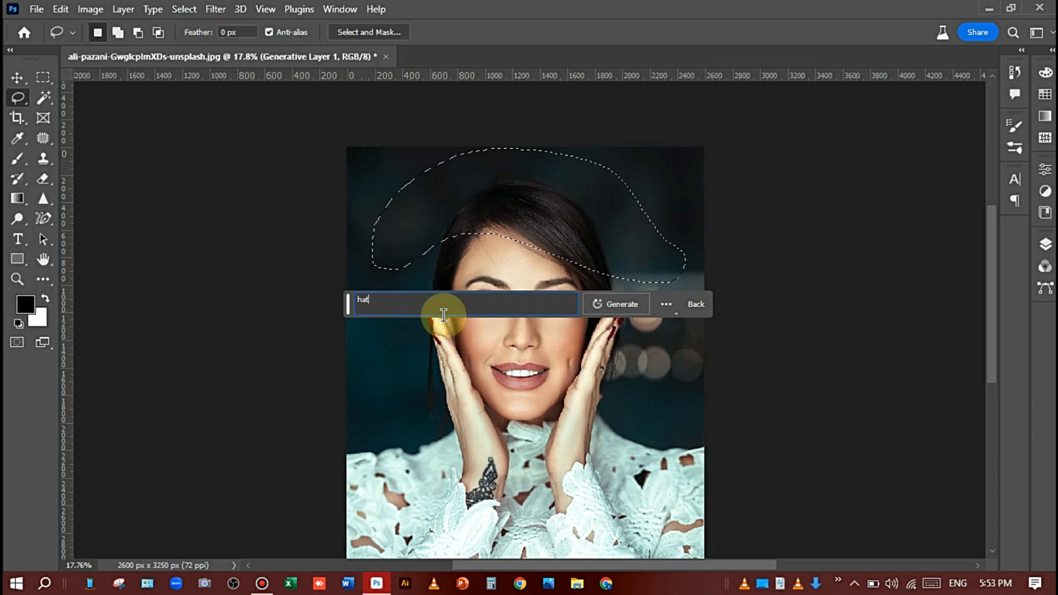
left_click(615, 304)
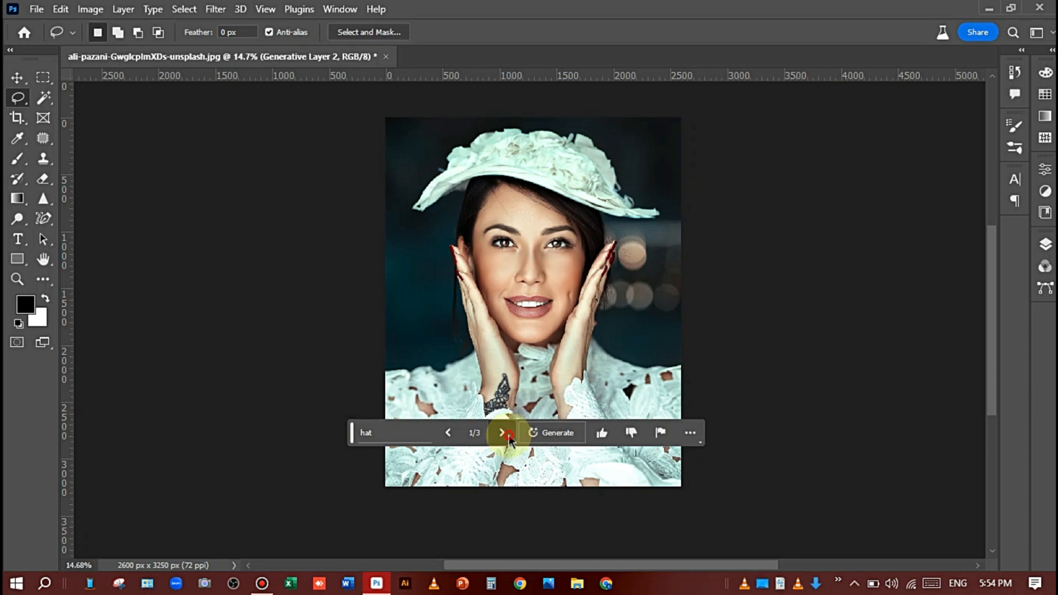
left_click(502, 433)
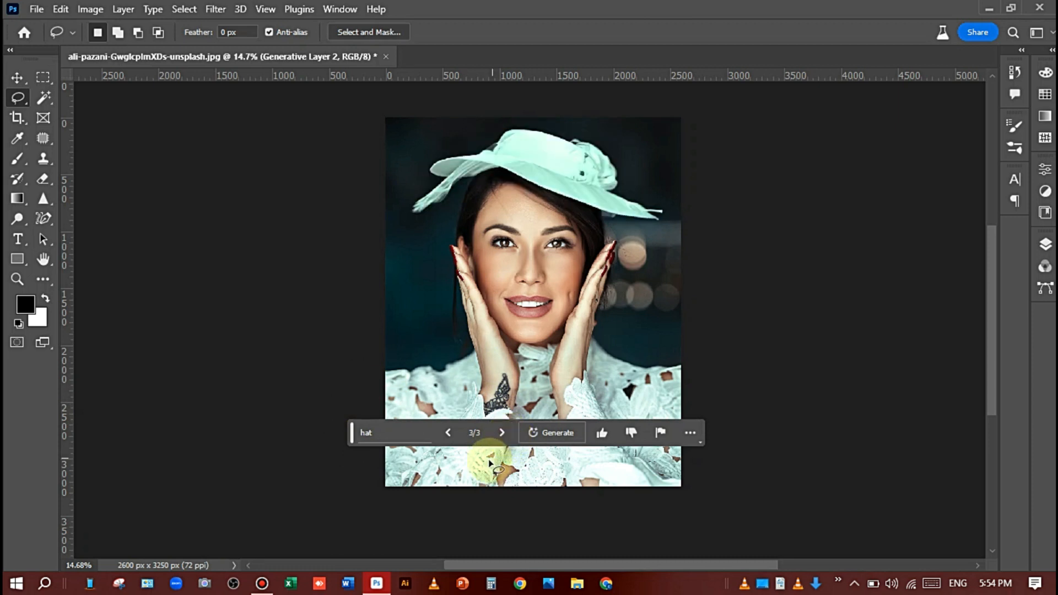
left_click(447, 432)
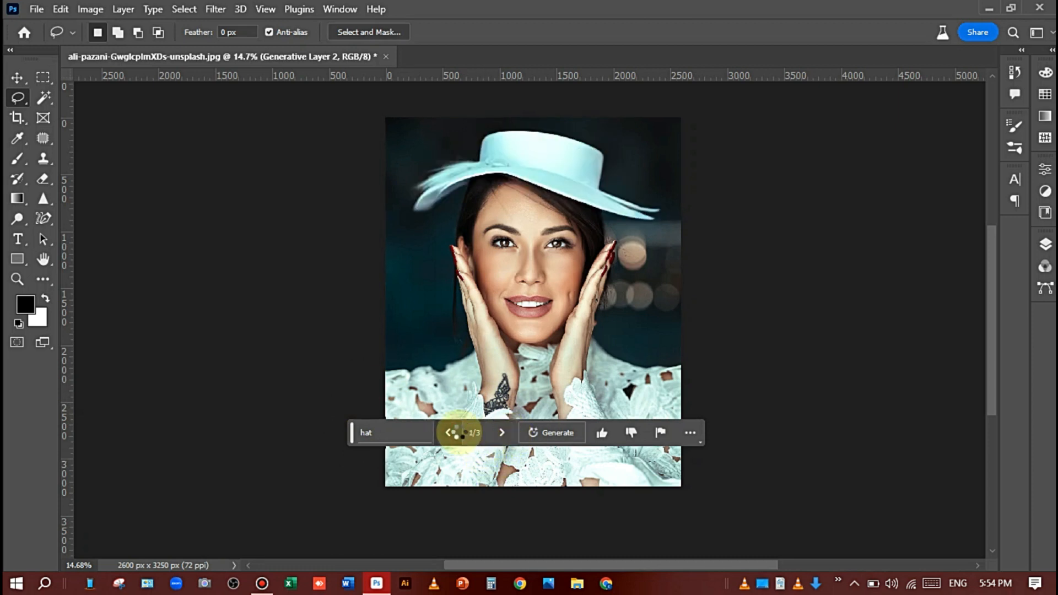
left_click(502, 433)
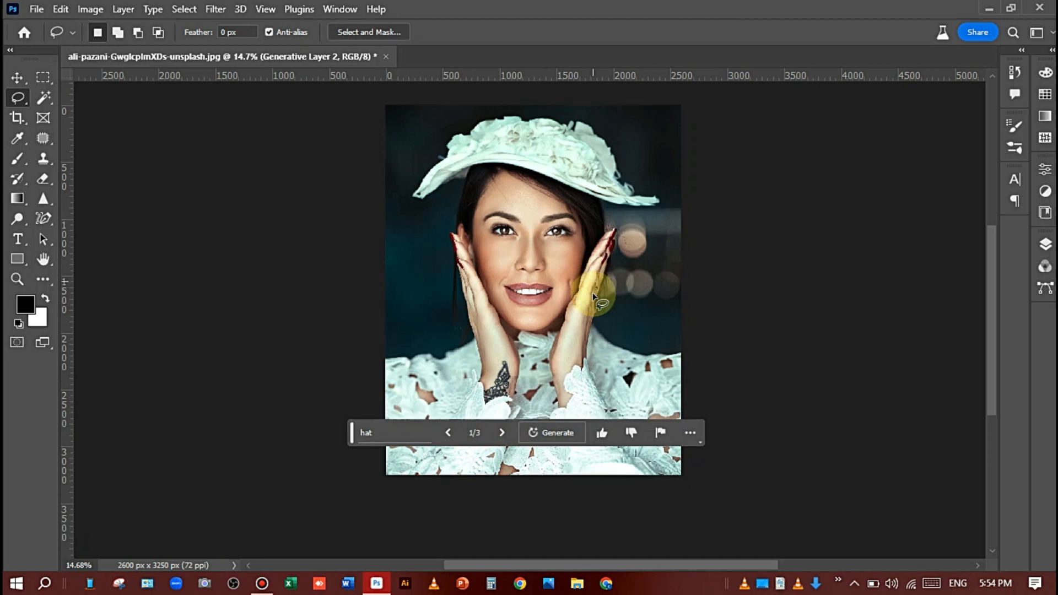
scroll("down", 3)
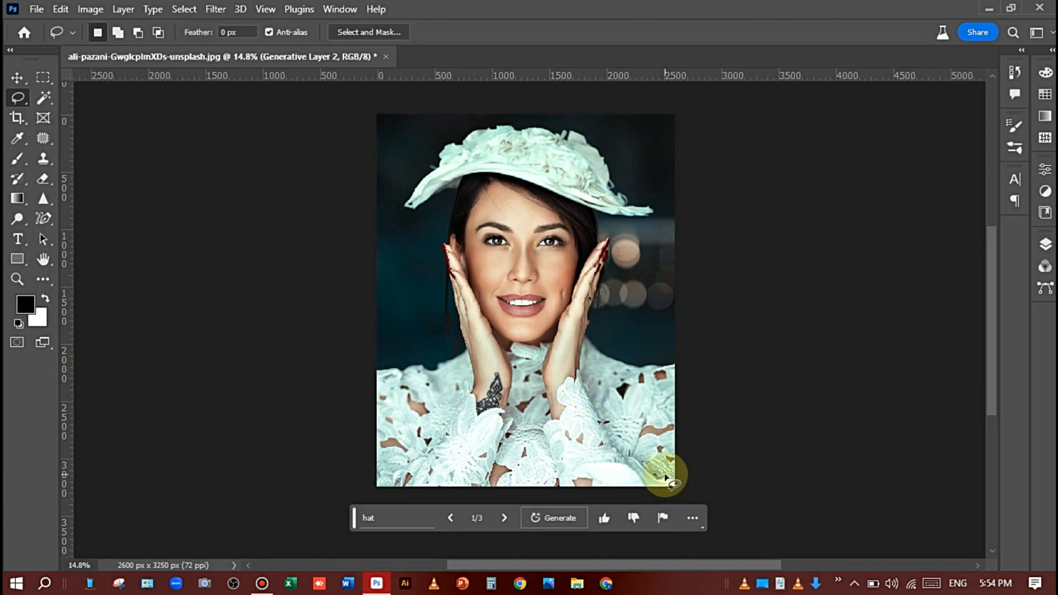
mouse_move(849, 373)
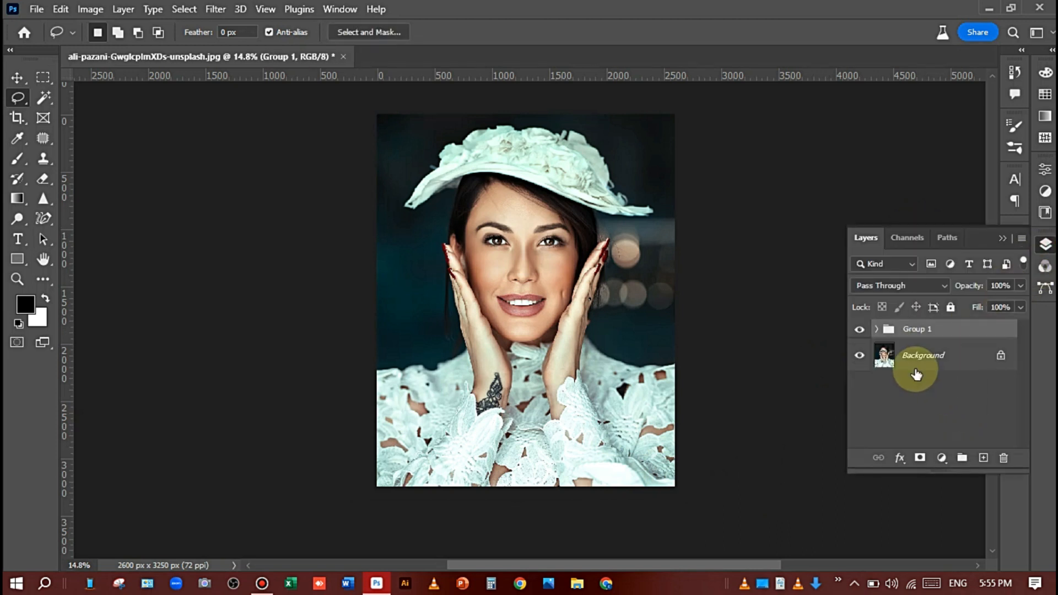
left_click(860, 328)
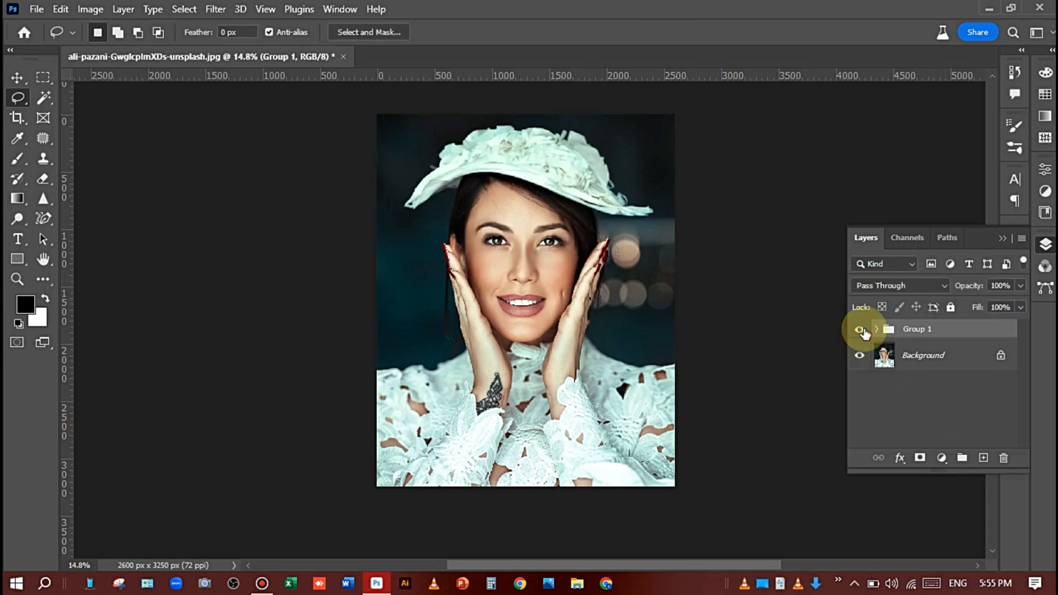
left_click(859, 329)
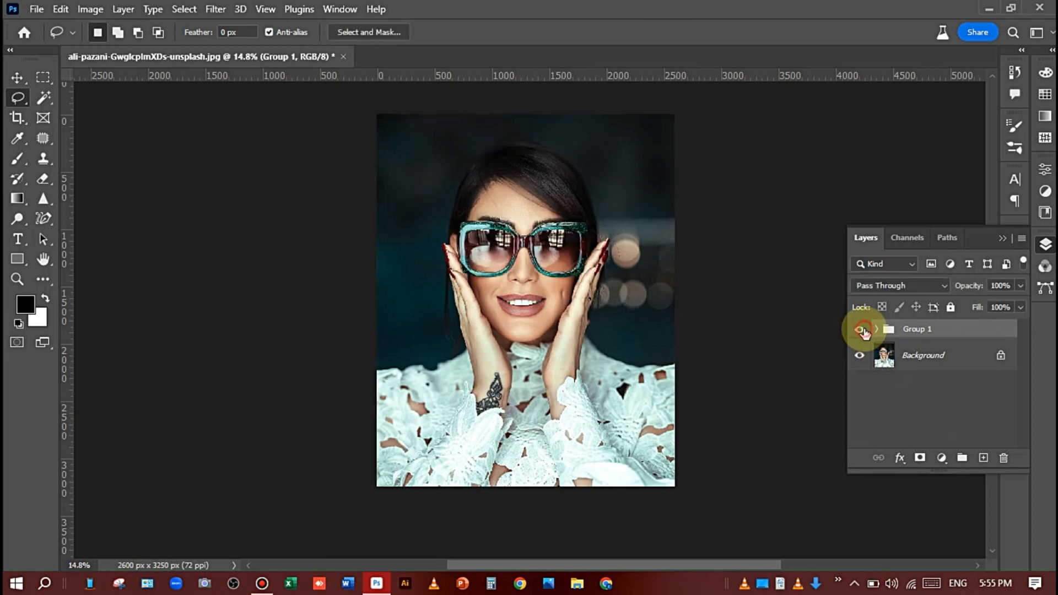
left_click(859, 328)
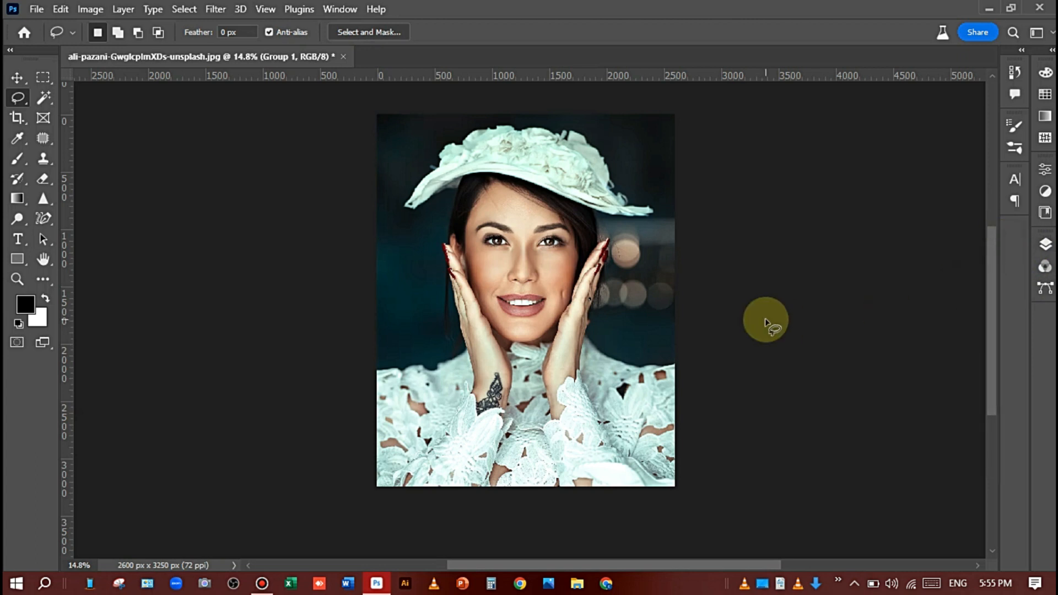
mouse_move(970, 118)
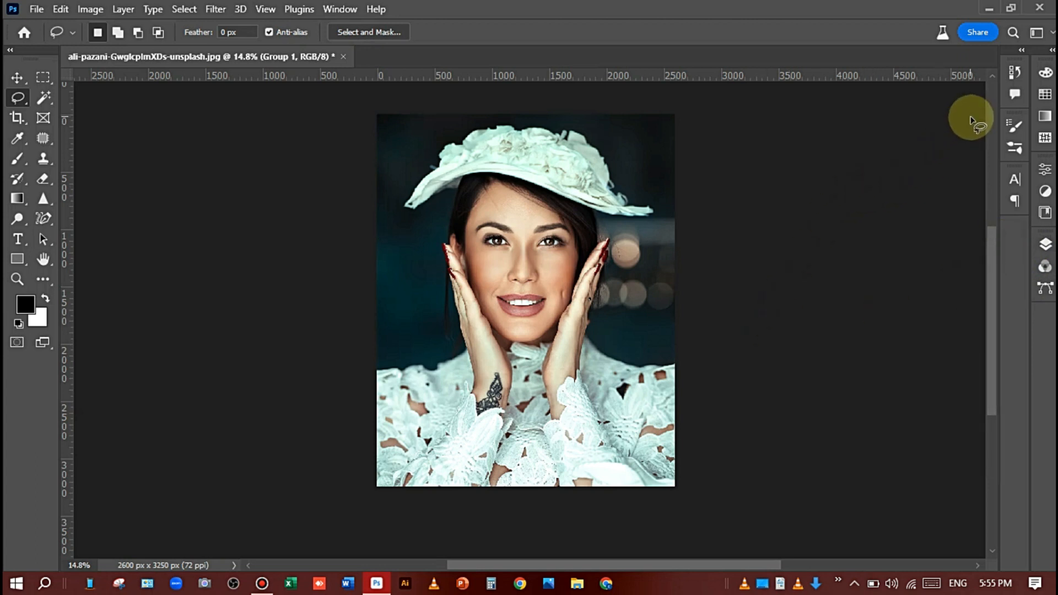